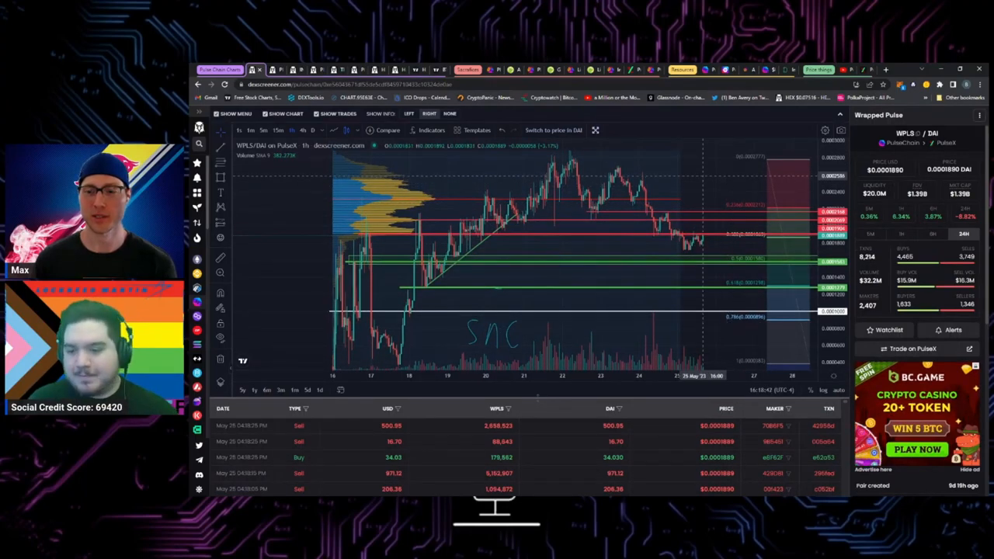
mouse_move(703, 179)
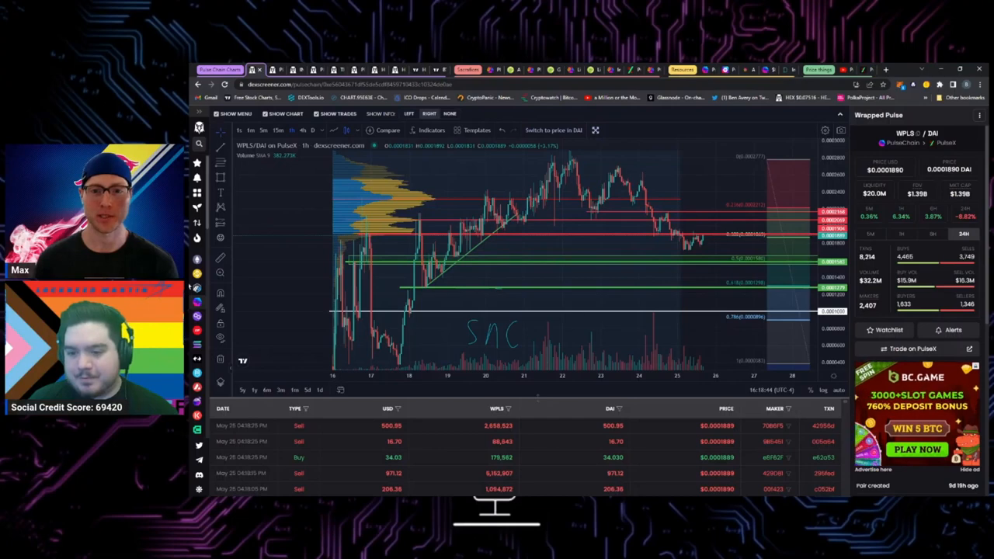